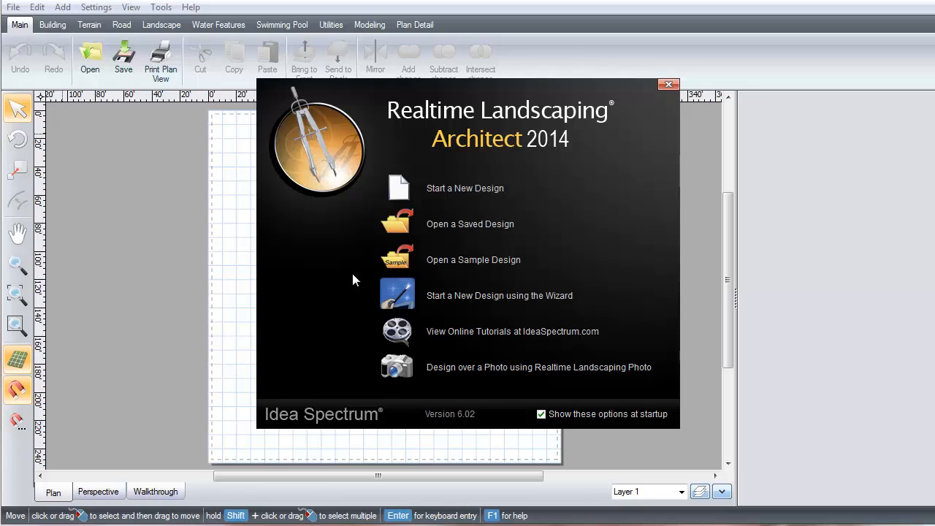
{"action": "mouse_move", "coordinate": [453, 302]}
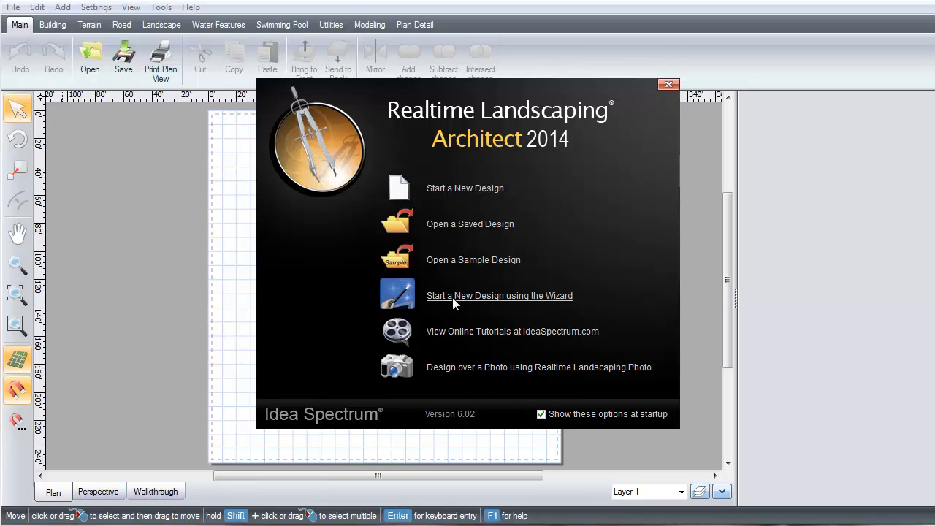
Start a new design with the wizard, close it, then relaunch it from Landscape > Landscape Wizard
{"action": "left_click", "coordinate": [500, 295]}
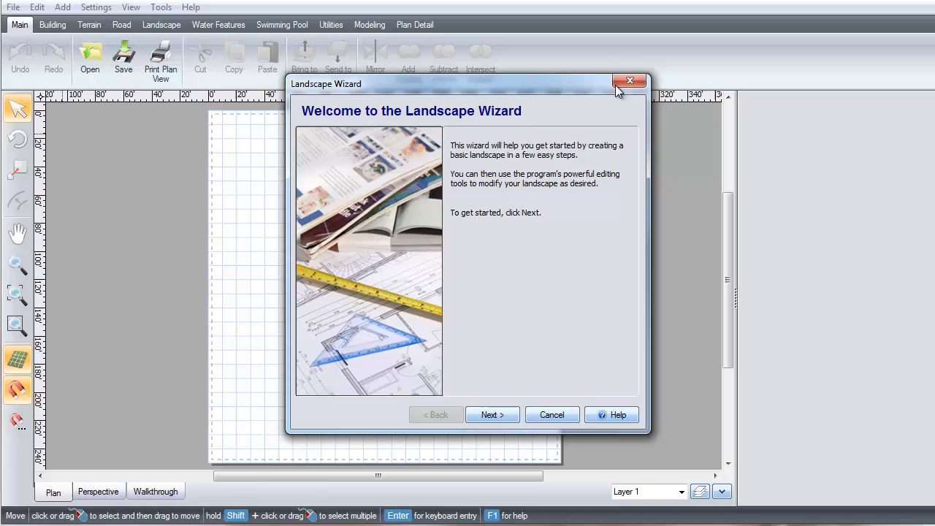
{"action": "left_click", "coordinate": [630, 80]}
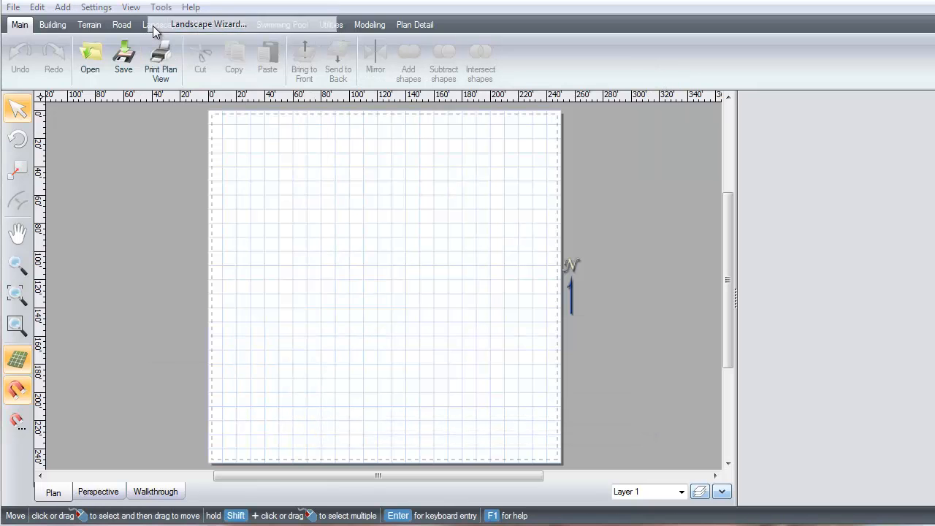
{"action": "left_click", "coordinate": [208, 24]}
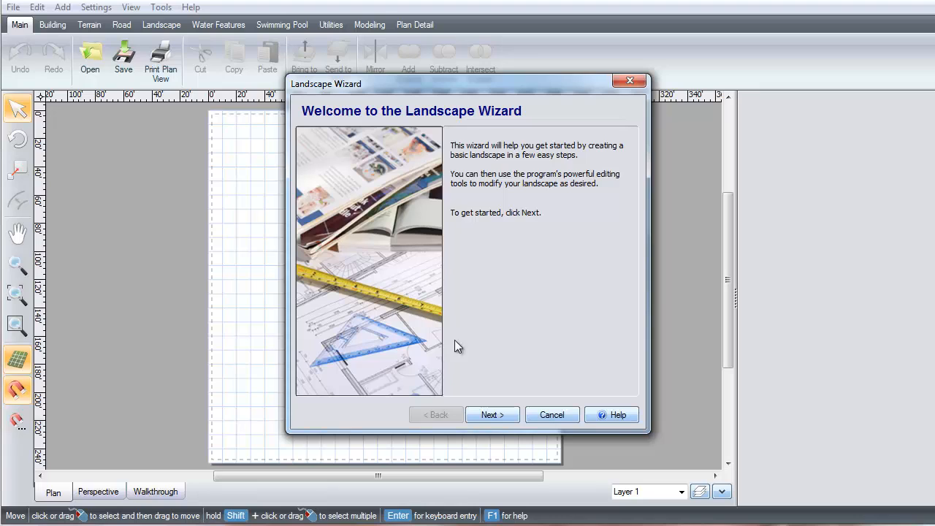
Advance to Select Lot Size and choose a 150' width with the 100' length
{"action": "left_click", "coordinate": [491, 415]}
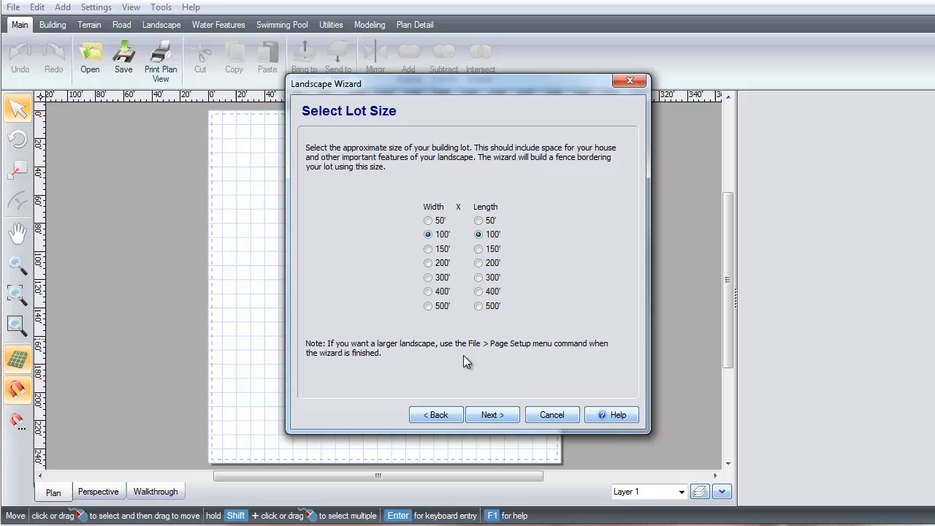
{"action": "left_click", "coordinate": [428, 249]}
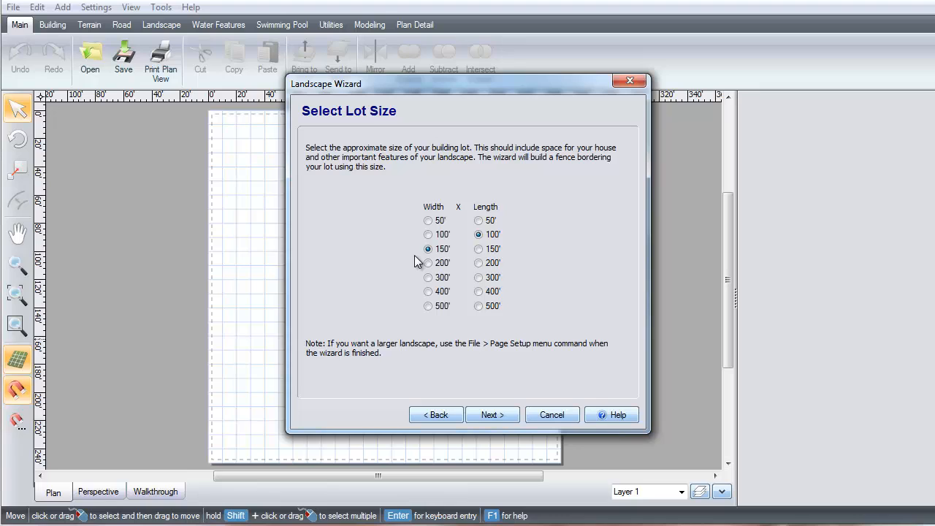
{"action": "mouse_move", "coordinate": [482, 412]}
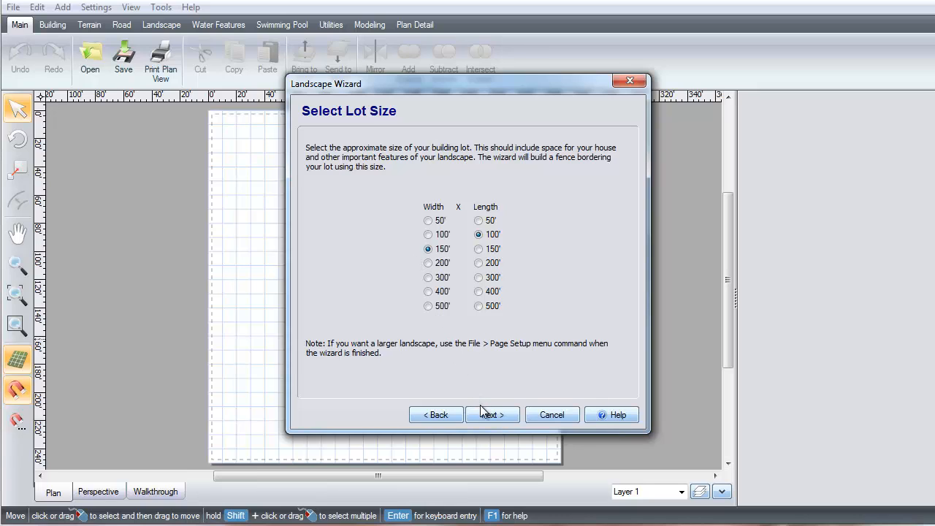
Advance to the house step and pick House Style17 from the gallery as the house
{"action": "left_click", "coordinate": [491, 415]}
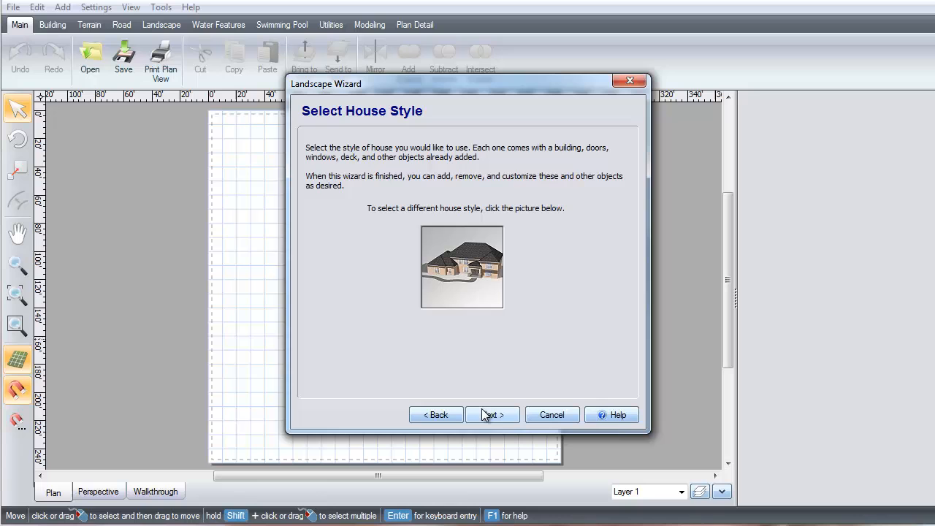
{"action": "left_click", "coordinate": [462, 266]}
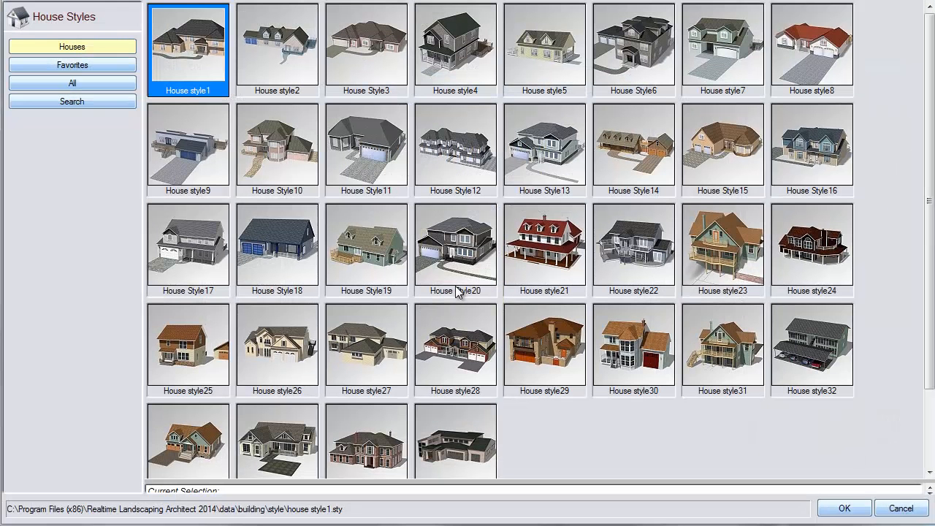
{"action": "mouse_move", "coordinate": [249, 246]}
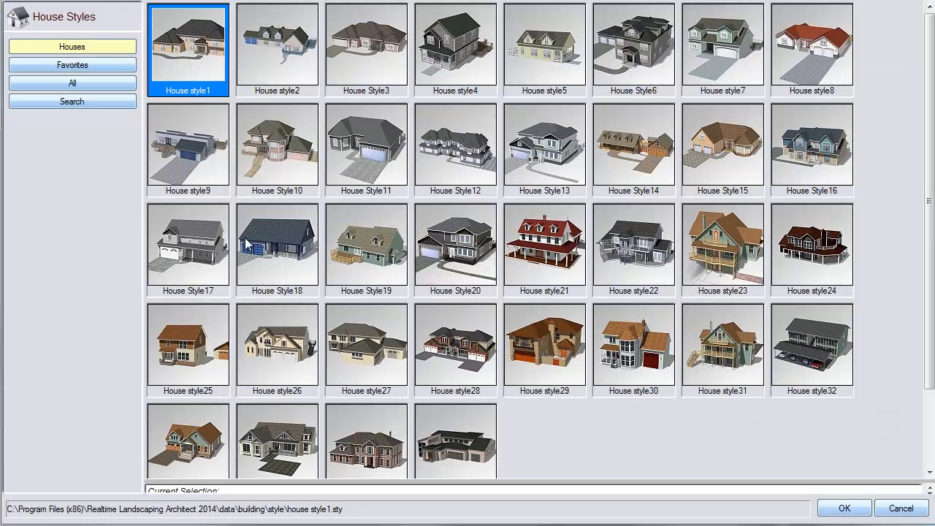
{"action": "left_click", "coordinate": [187, 245]}
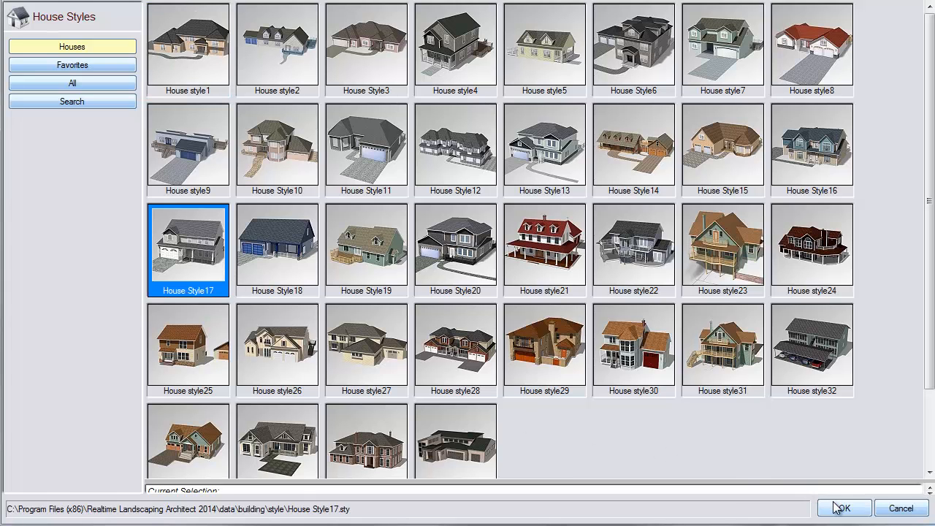
{"action": "left_click", "coordinate": [844, 509]}
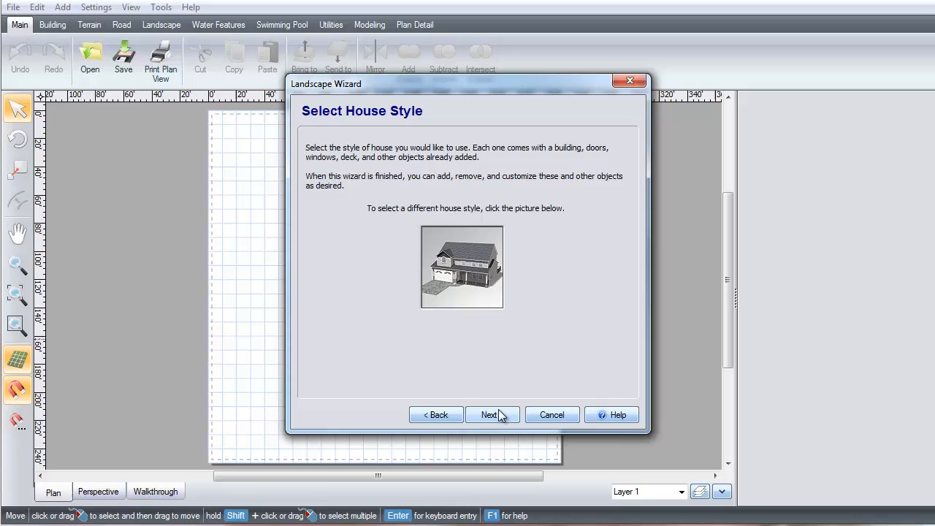
Advance to the pond step and choose a different pond style from the Pond Styles gallery
{"action": "left_click", "coordinate": [493, 415]}
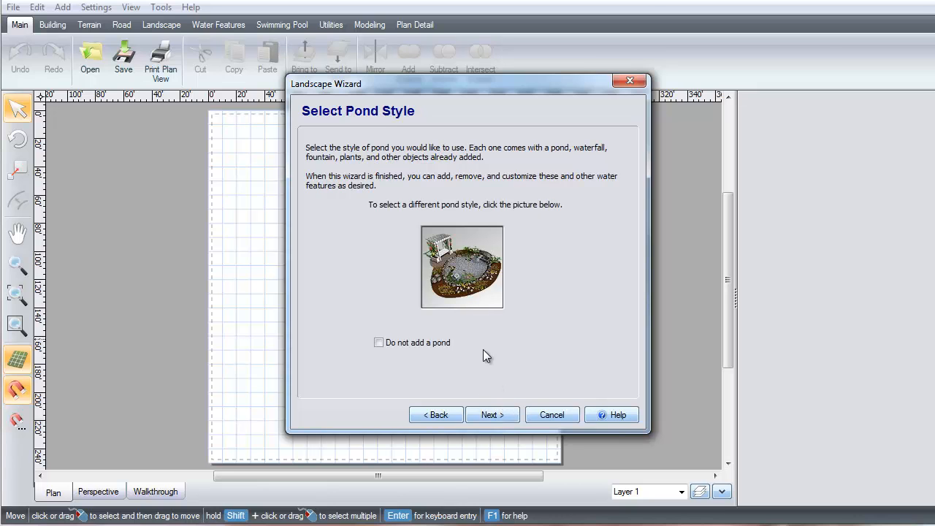
{"action": "left_click", "coordinate": [462, 266]}
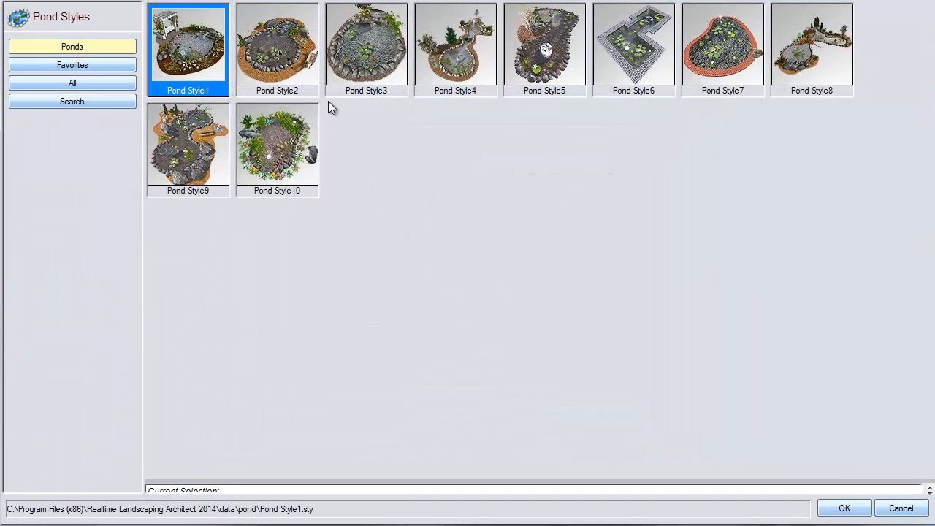
{"action": "left_click", "coordinate": [277, 45]}
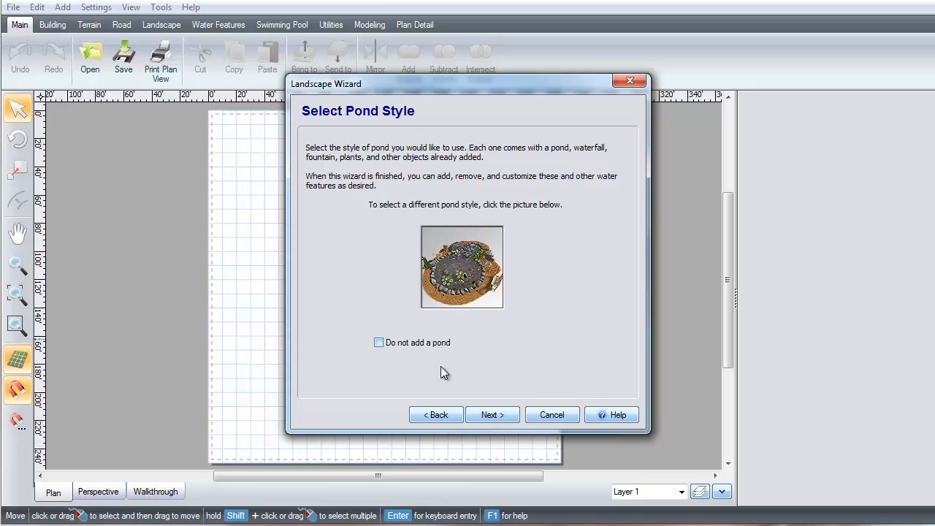
Advance to the fence step and choose Fence Style10, the solid brown fence
{"action": "left_click", "coordinate": [491, 415]}
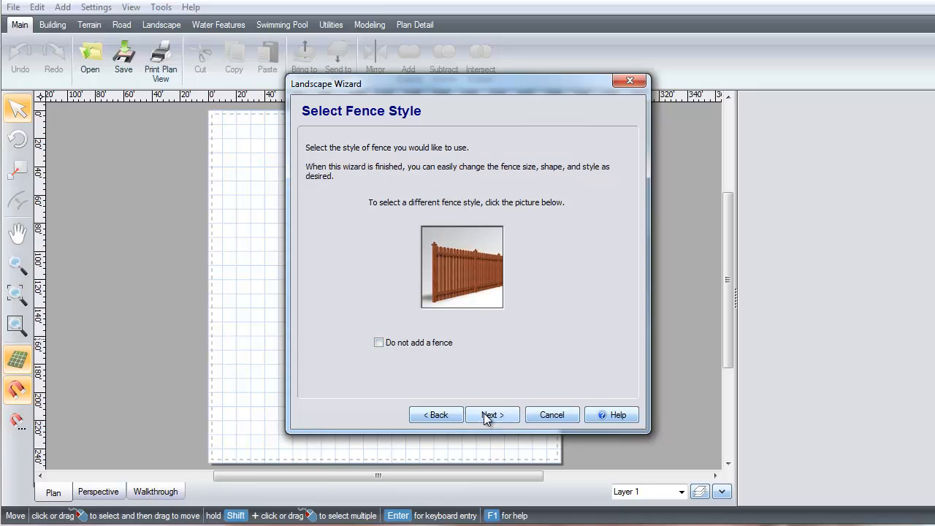
{"action": "left_click", "coordinate": [462, 266]}
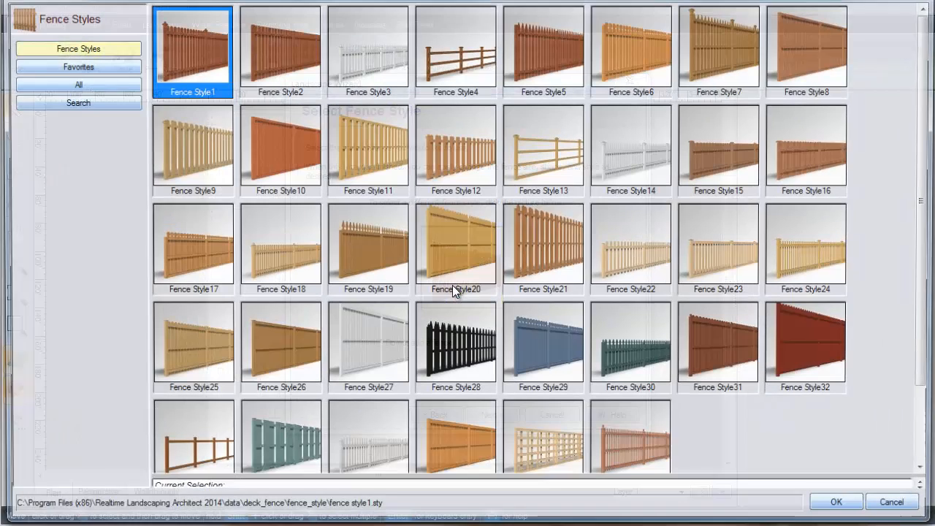
{"action": "left_click", "coordinate": [280, 149]}
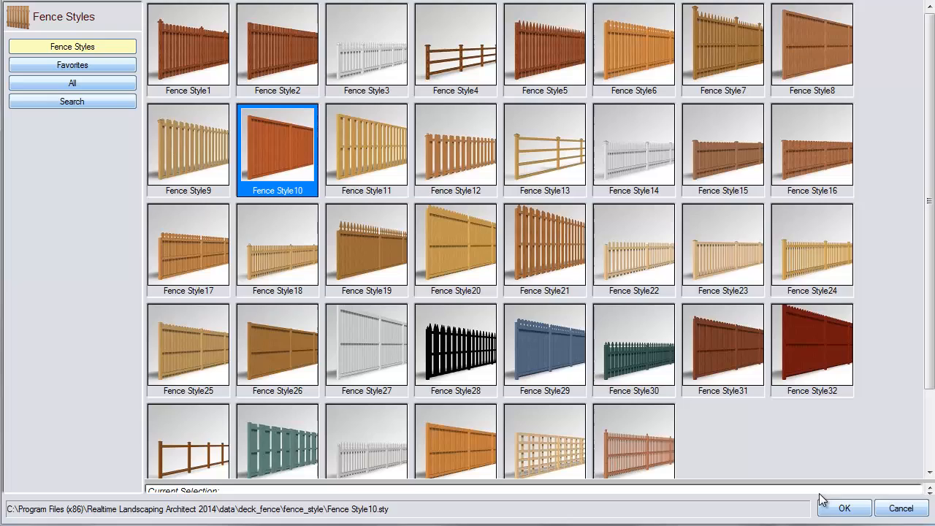
{"action": "left_click", "coordinate": [844, 508]}
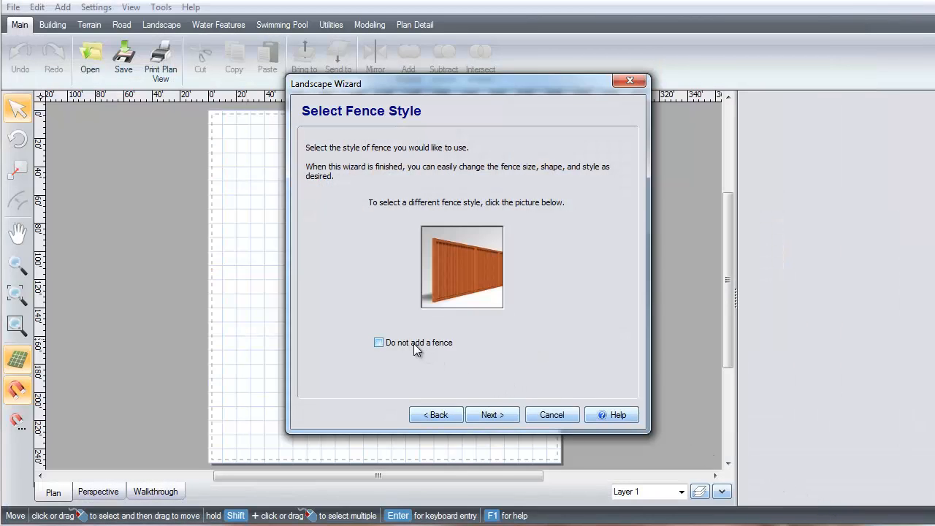
Position the house at the lower left and the pond near the fence's upper right, then reach the completion page
{"action": "left_click", "coordinate": [492, 415]}
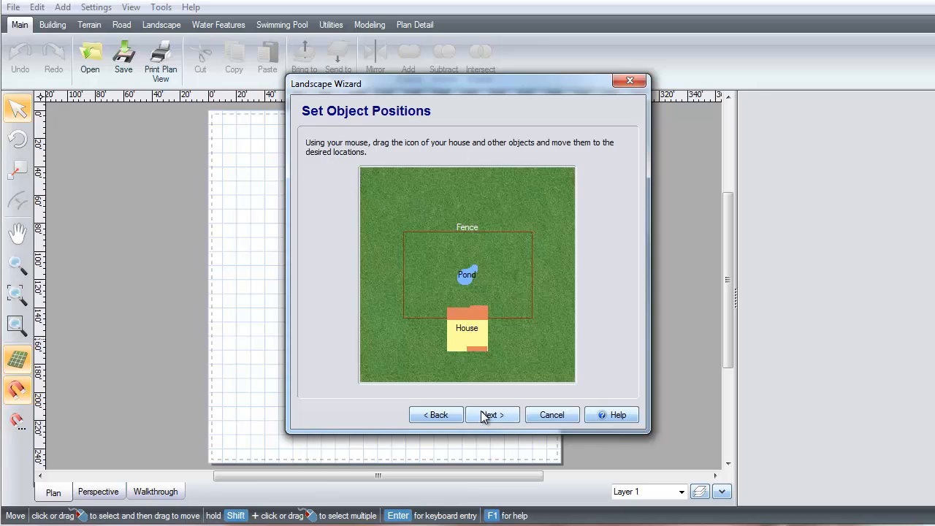
{"action": "mouse_move", "coordinate": [459, 339]}
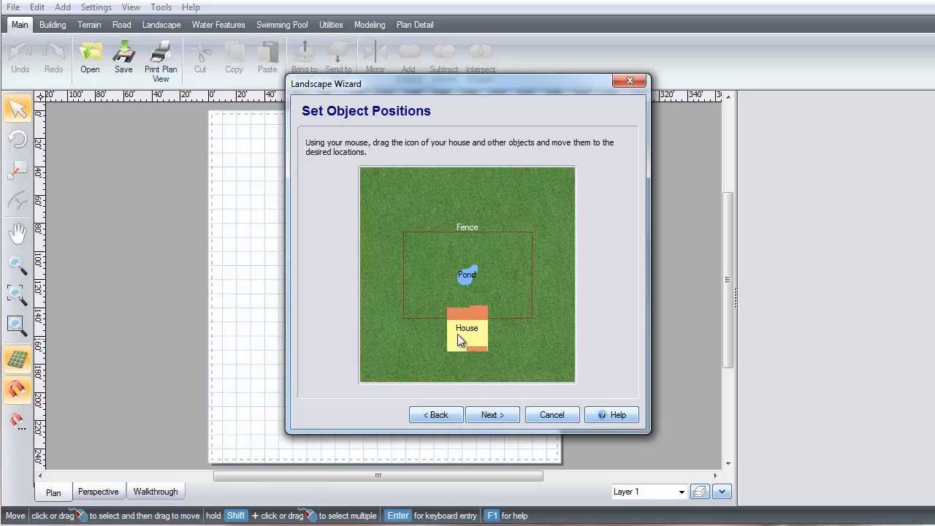
{"action": "left_click_drag", "start_coordinate": [467, 334], "coordinate": [440, 328]}
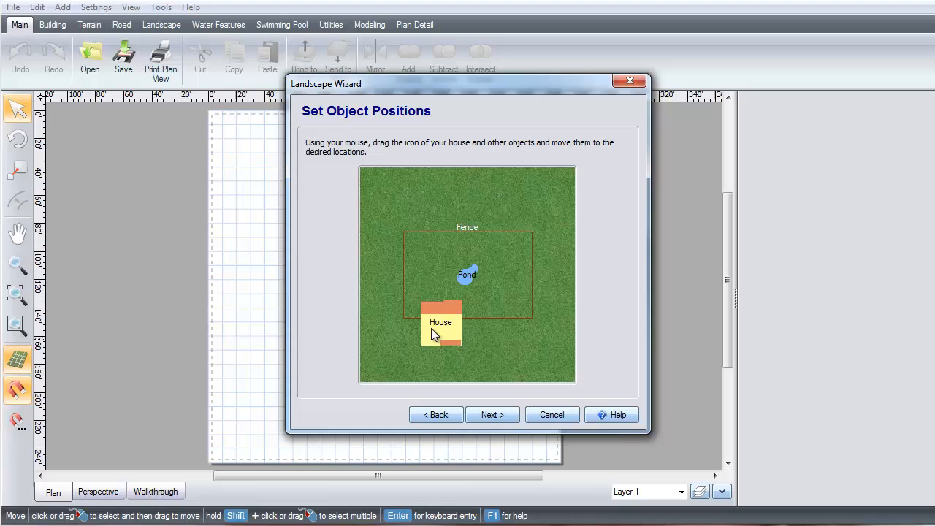
{"action": "left_click_drag", "start_coordinate": [468, 274], "coordinate": [499, 259]}
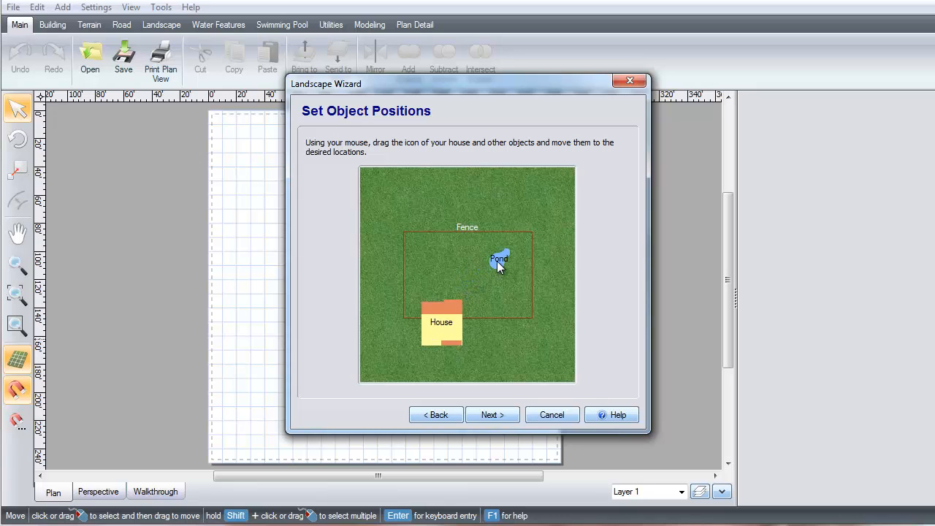
{"action": "left_click_drag", "start_coordinate": [500, 263], "coordinate": [505, 256]}
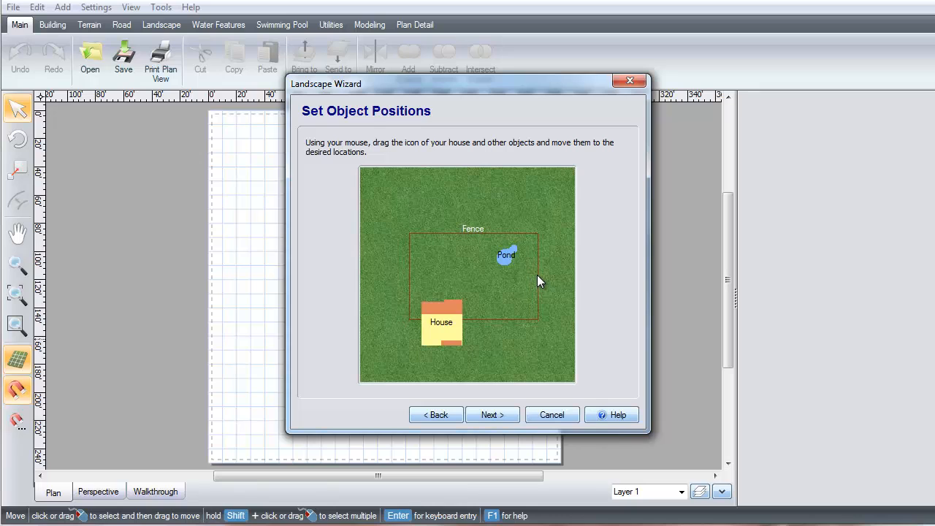
{"action": "left_click", "coordinate": [493, 415]}
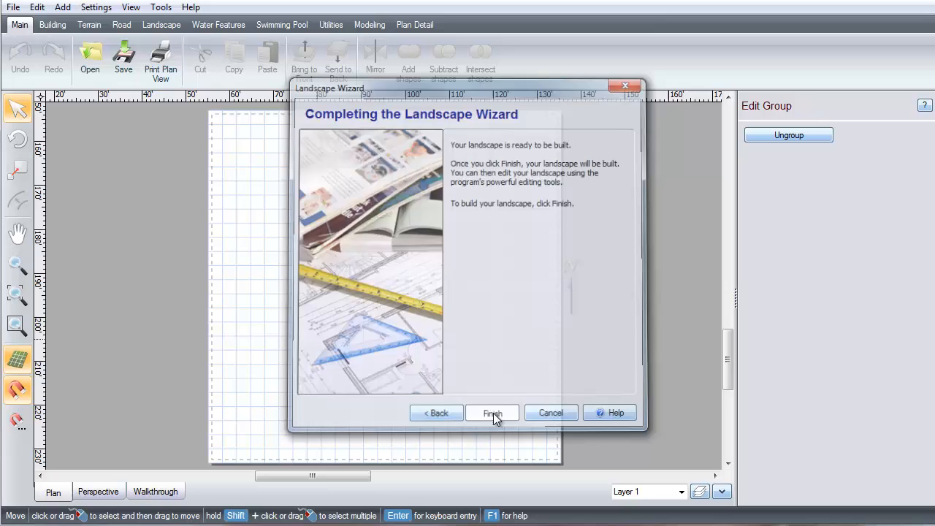
Finish the wizard to build the landscape, show it in Perspective, and ungroup the house
{"action": "left_click", "coordinate": [491, 412]}
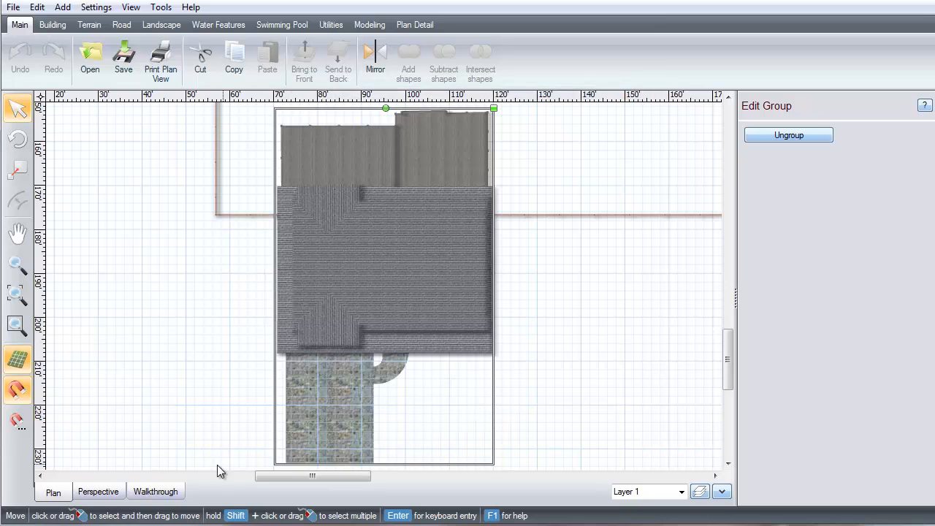
{"action": "left_click", "coordinate": [99, 491]}
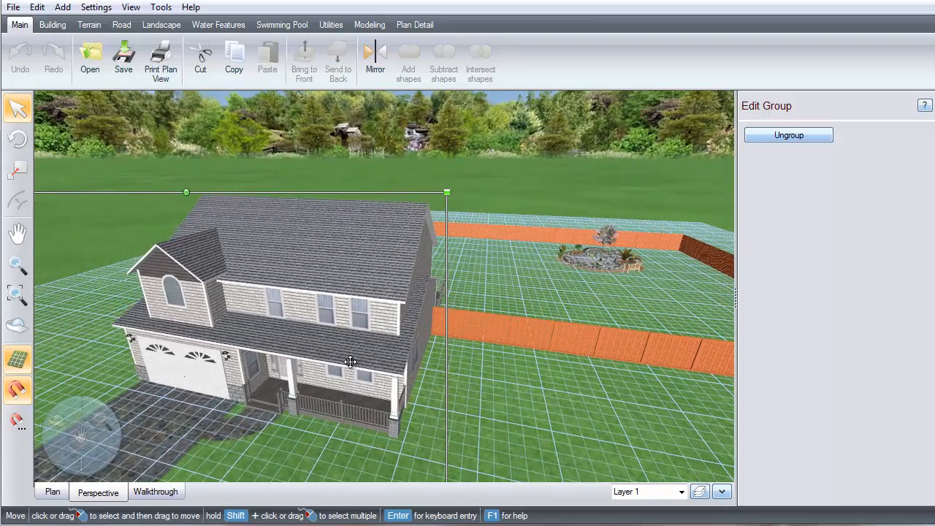
{"action": "left_click", "coordinate": [789, 134]}
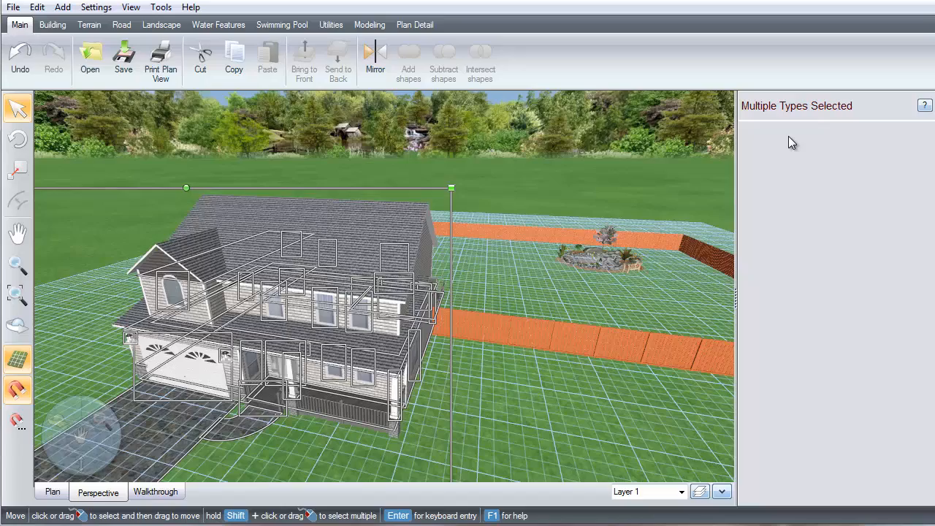